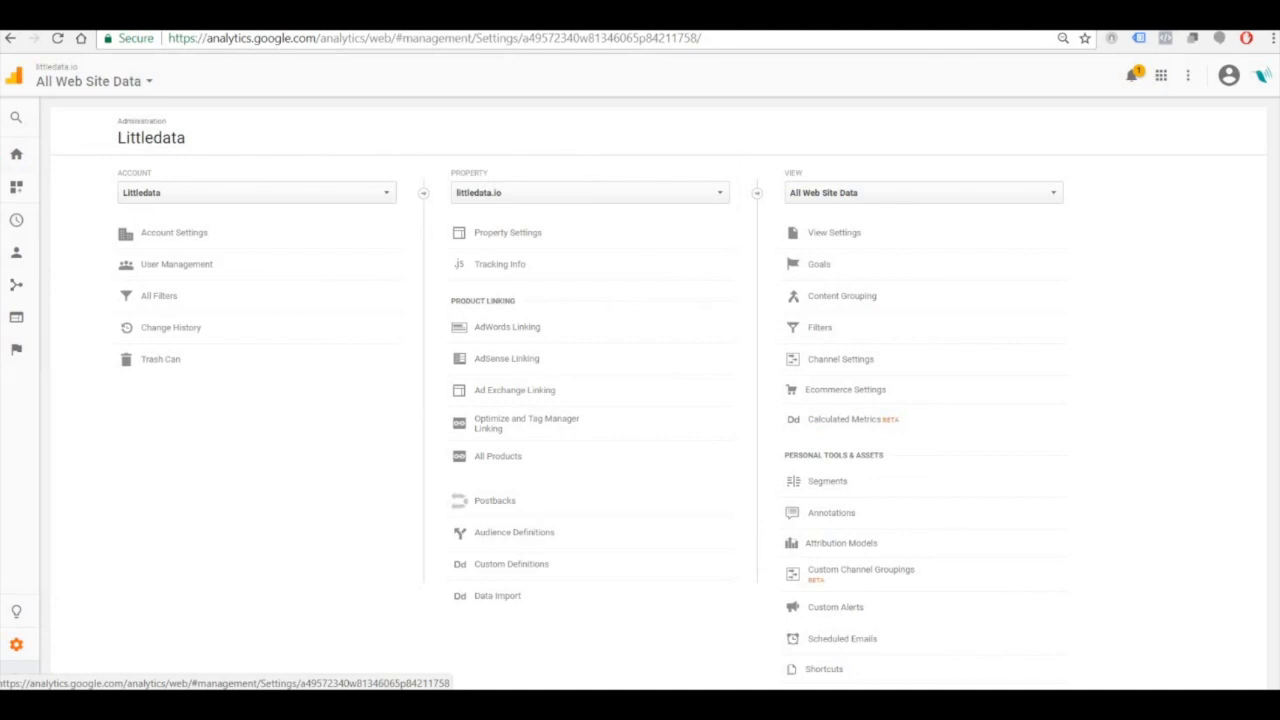
- Open View Settings for All Web Site Data and scroll to Site Search Settings
left_click(833, 232)
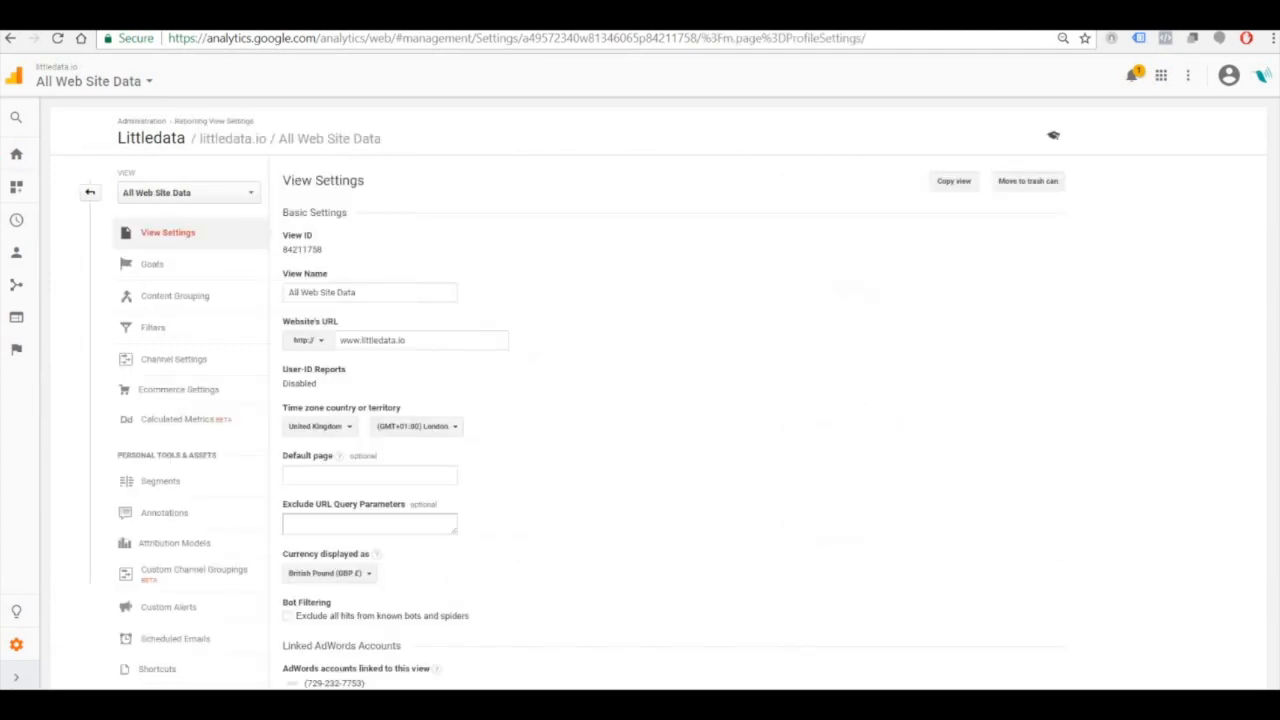
scroll("down", 3)
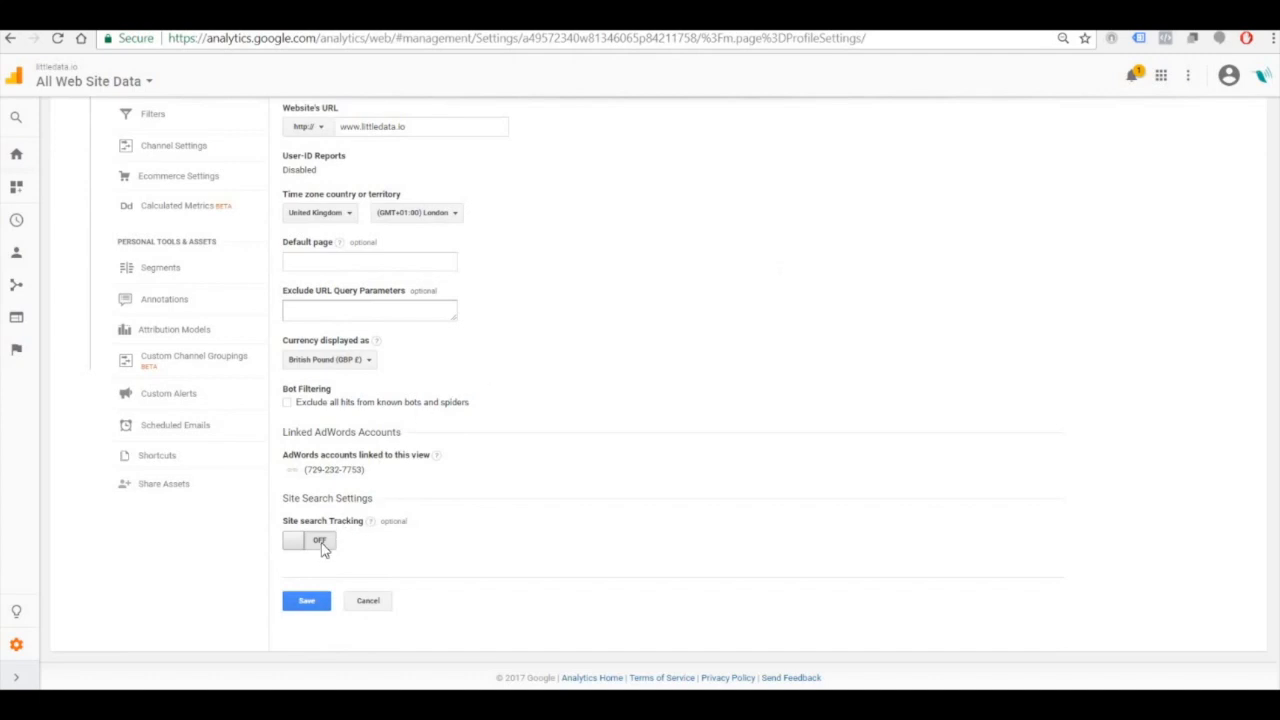
left_click(308, 540)
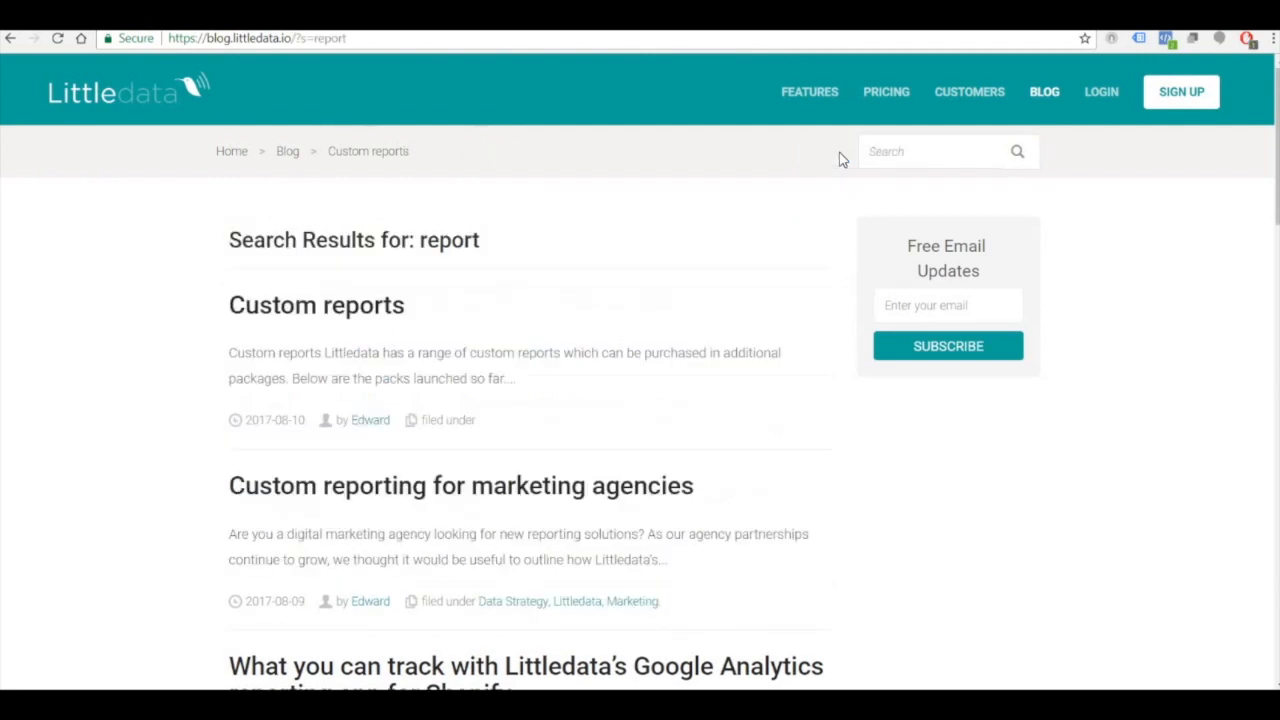
mouse_move(303, 83)
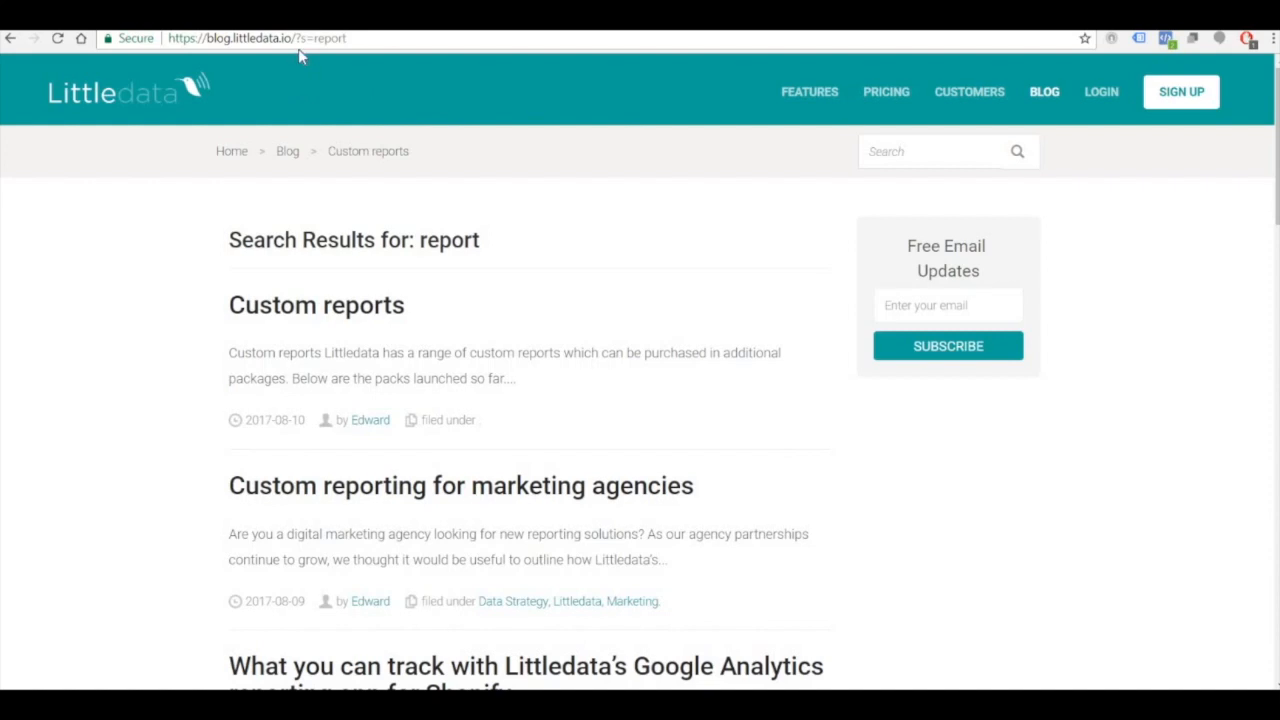
mouse_move(315, 52)
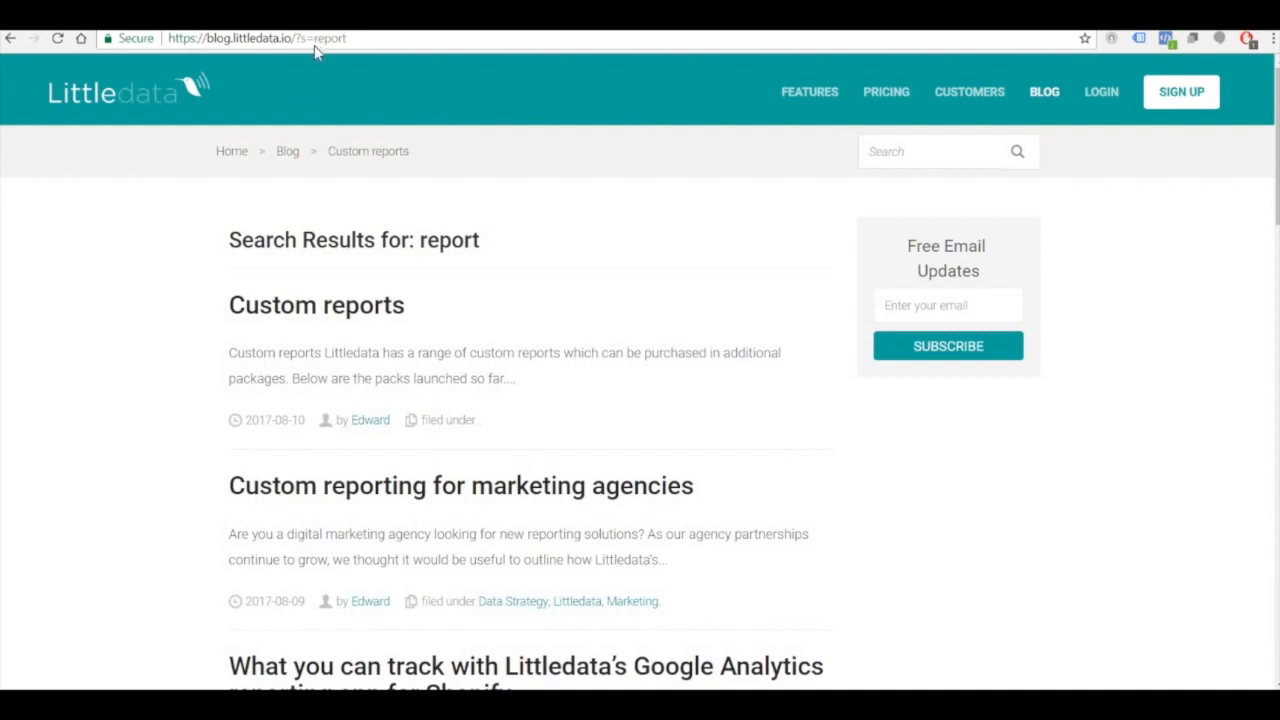
mouse_move(305, 57)
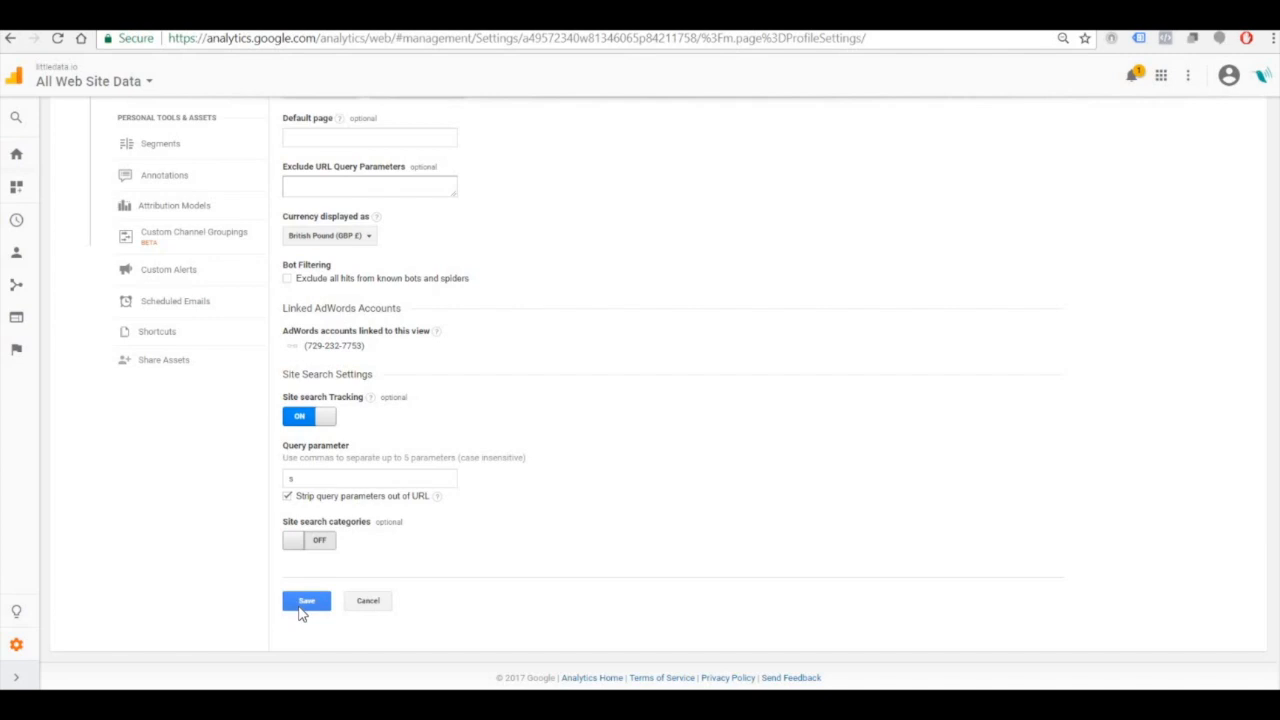
mouse_move(200, 575)
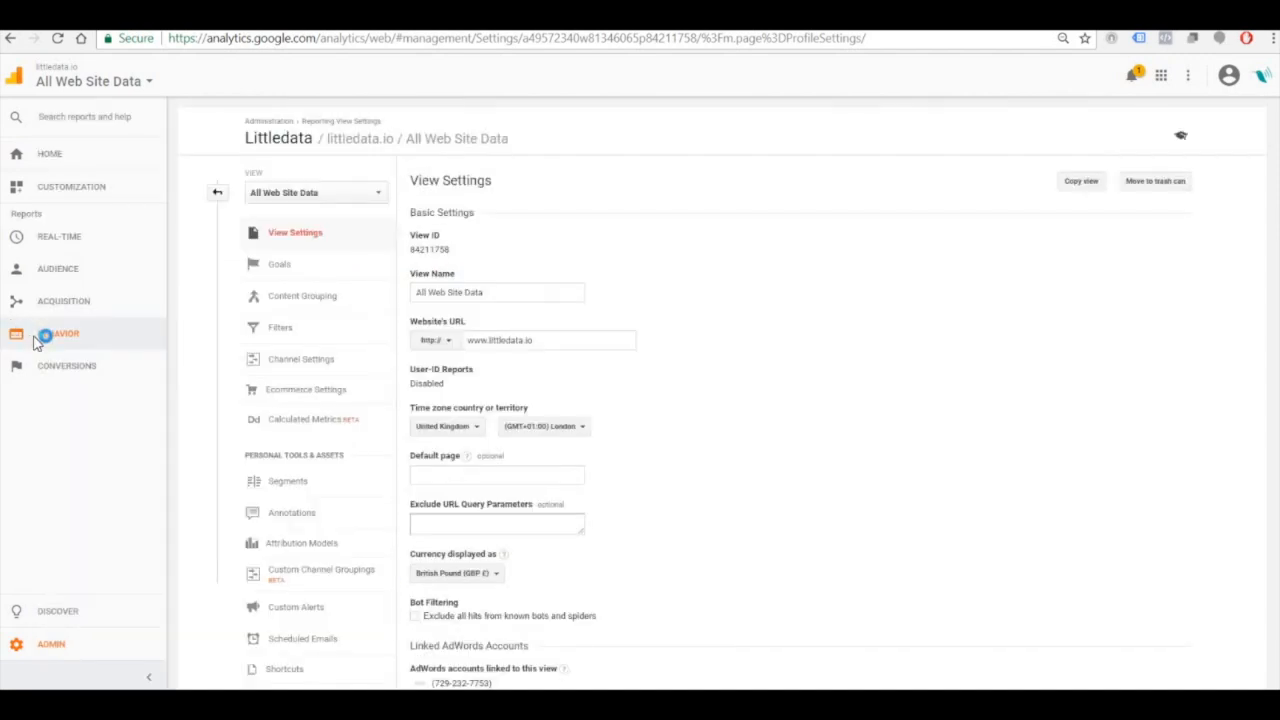
- Go to Behavior > Site Search > Overview to see 11 sessions with search
left_click(57, 333)
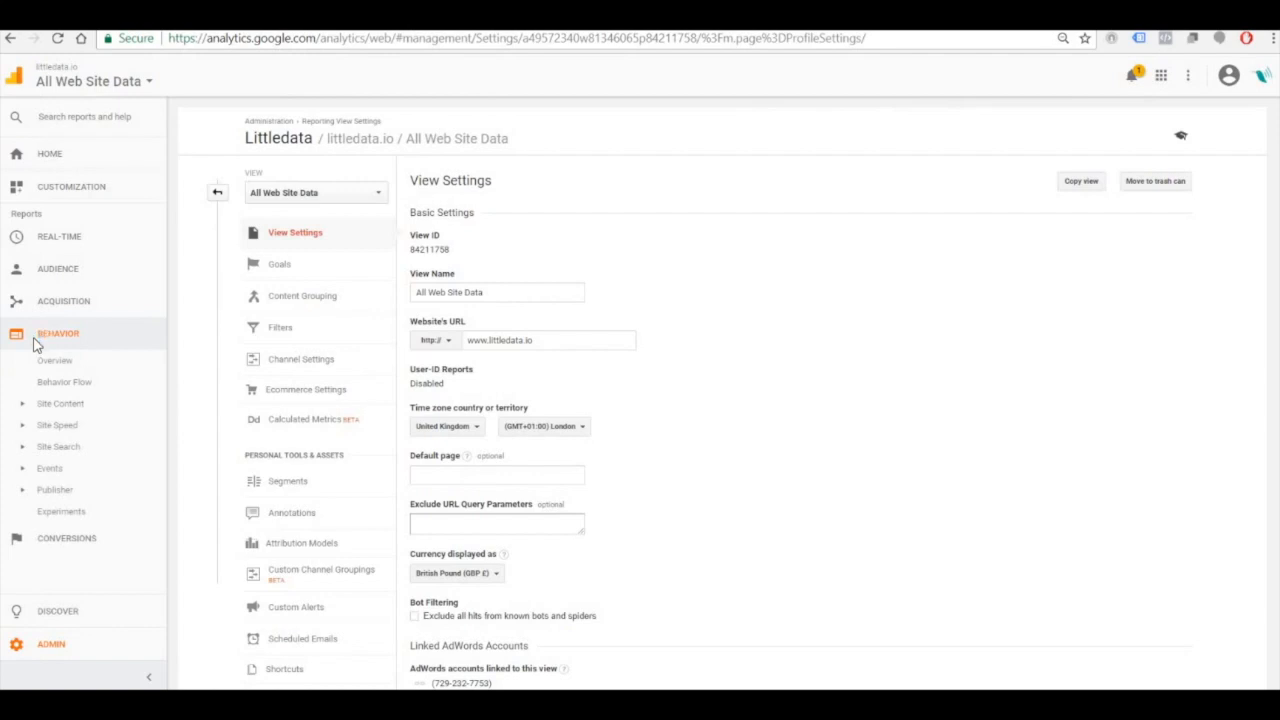
mouse_move(55, 453)
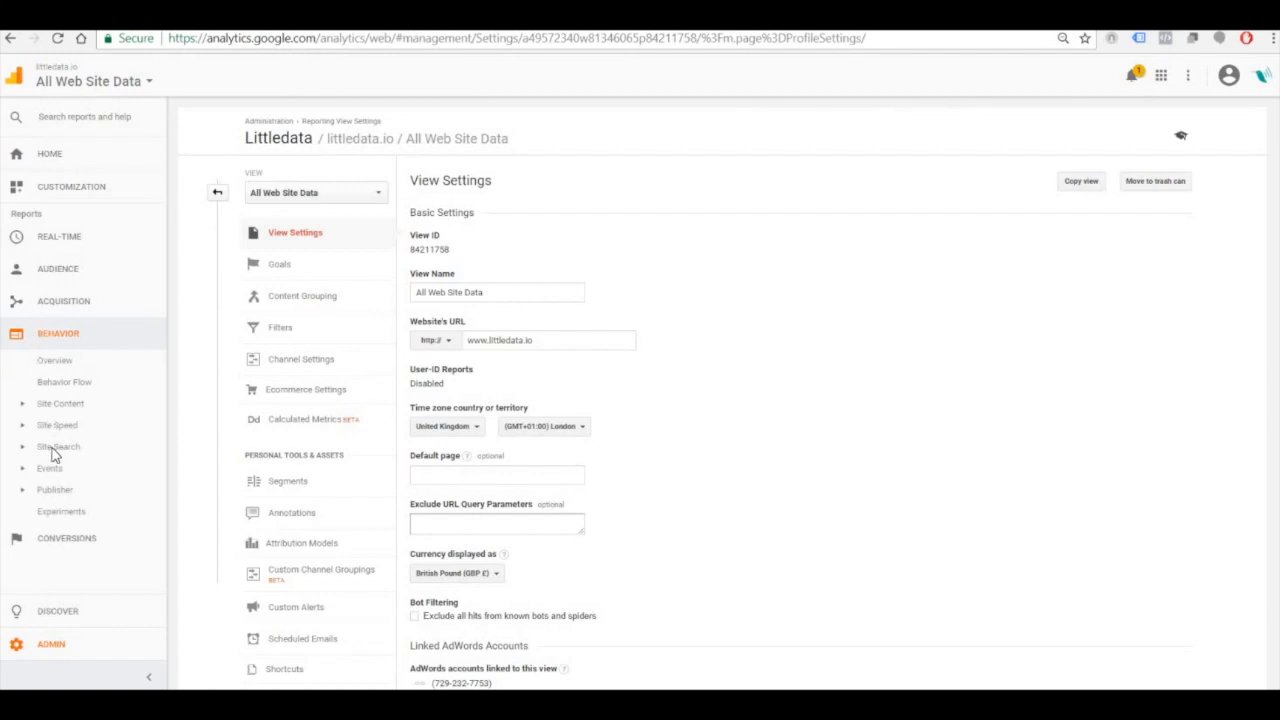
left_click(55, 468)
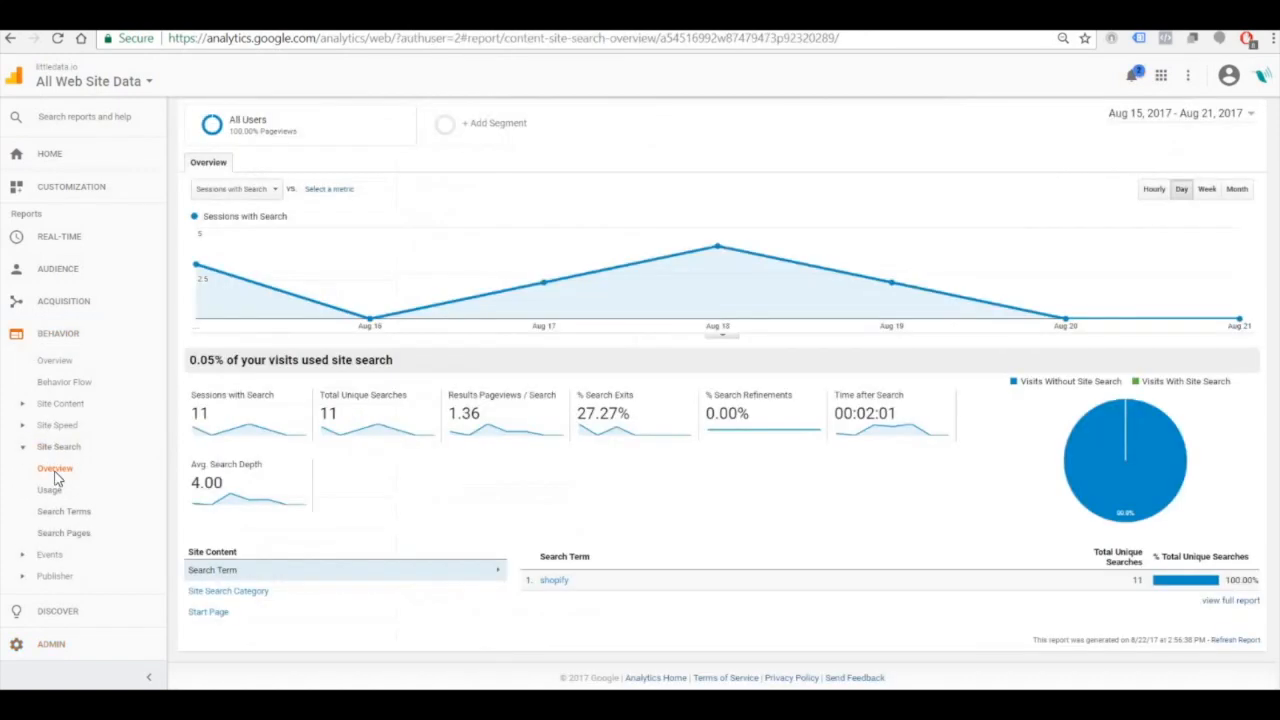